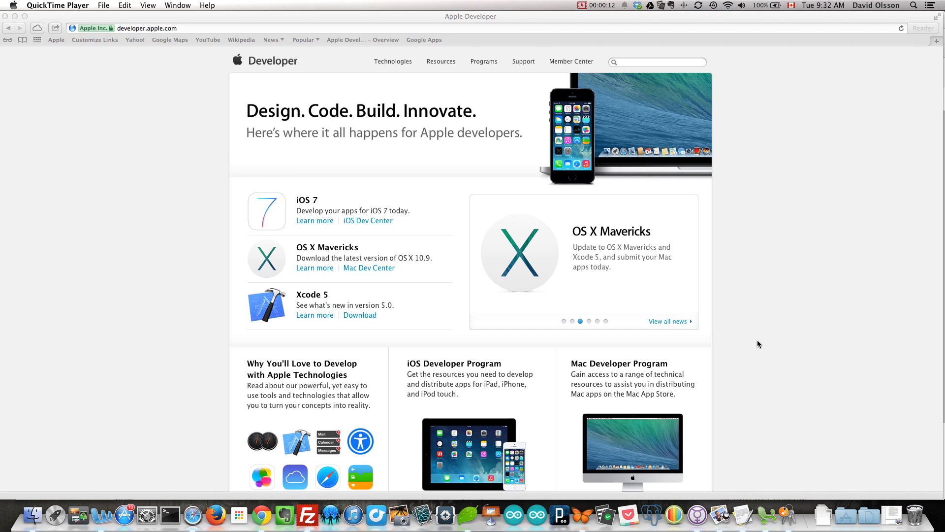
Bring Safari on developer.apple.com forward and search Spotlight for 'keychain'.
left_click(588, 321)
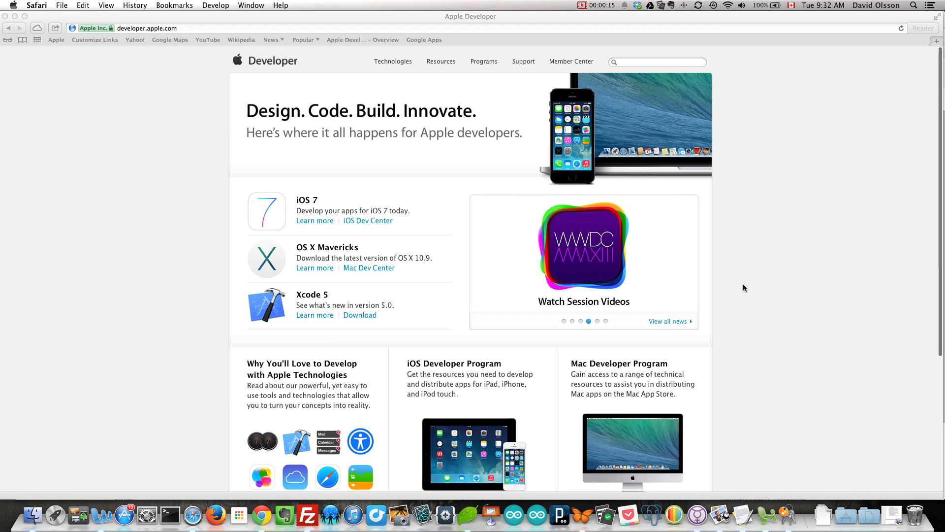
mouse_move(738, 293)
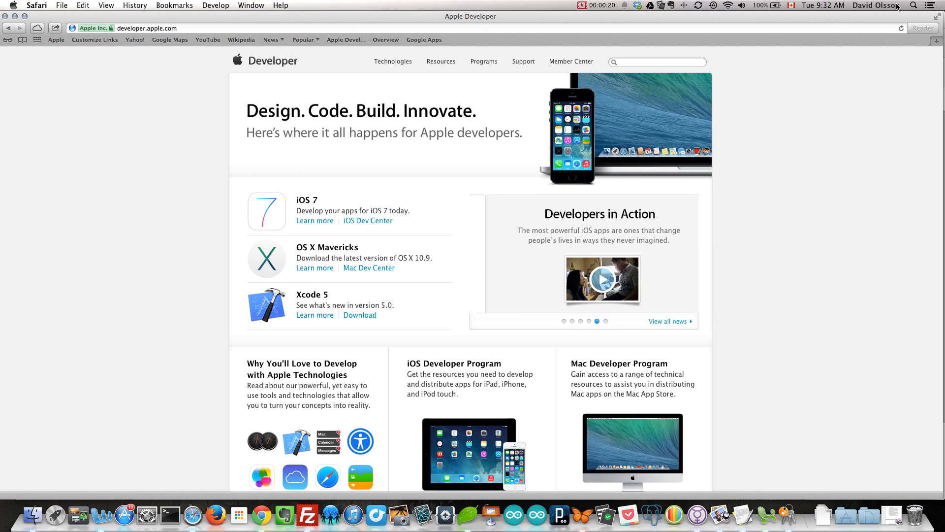
left_click(914, 6)
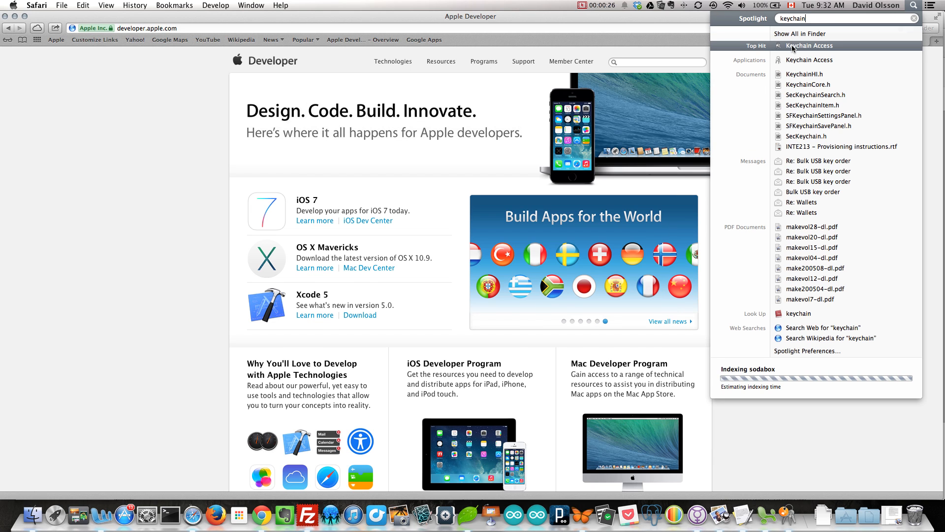
Launch Keychain Access and open Certificate Assistant's Request a Certificate From a Certificate Authority.
left_click(809, 45)
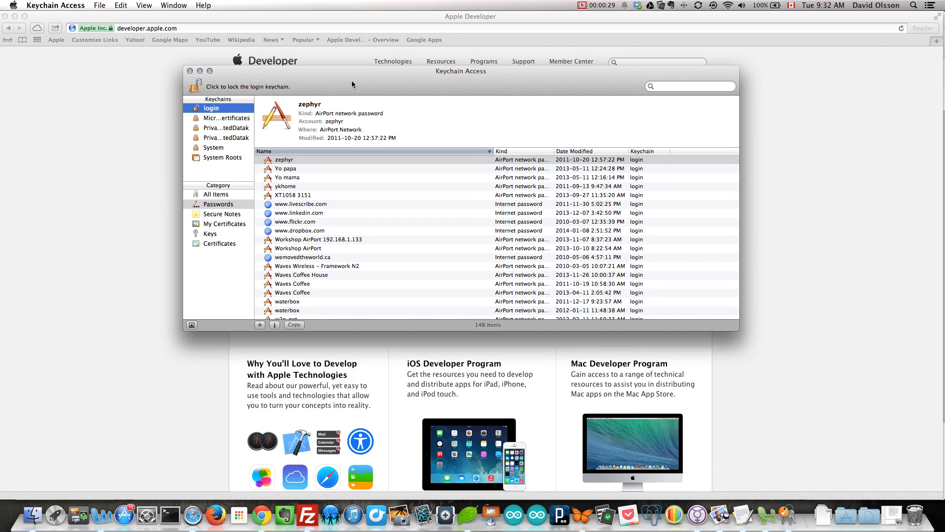
mouse_move(145, 63)
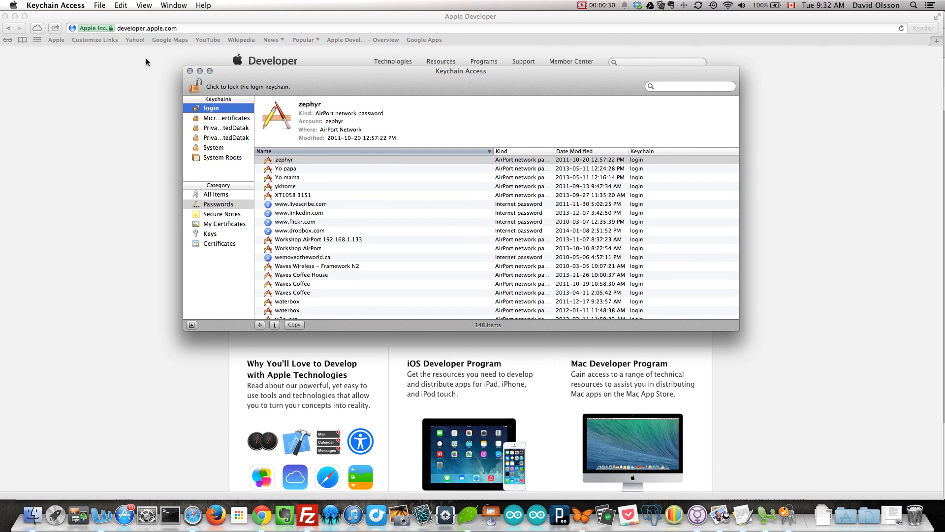
left_click(55, 5)
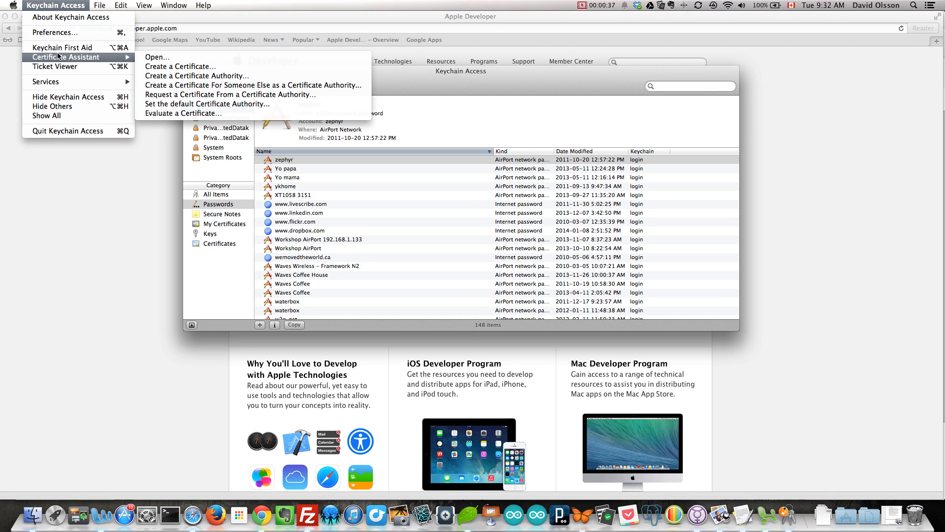
mouse_move(179, 66)
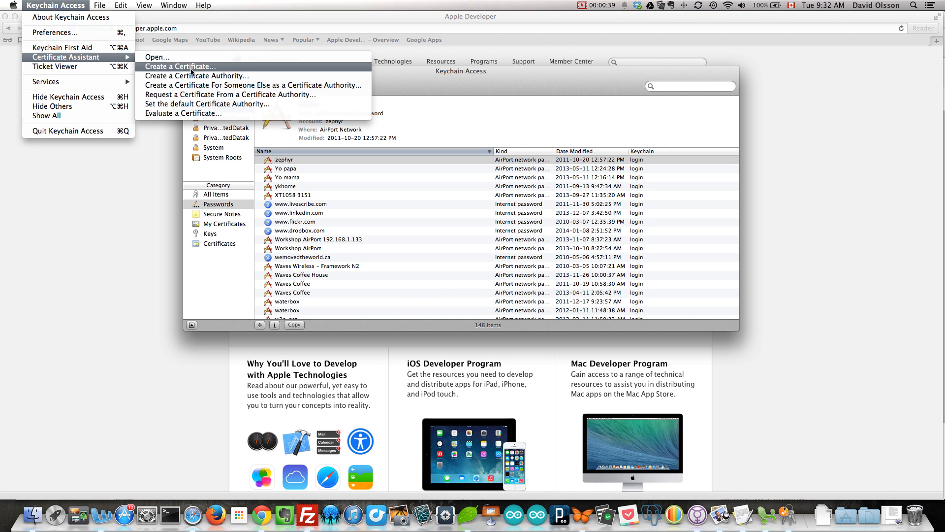
mouse_move(211, 94)
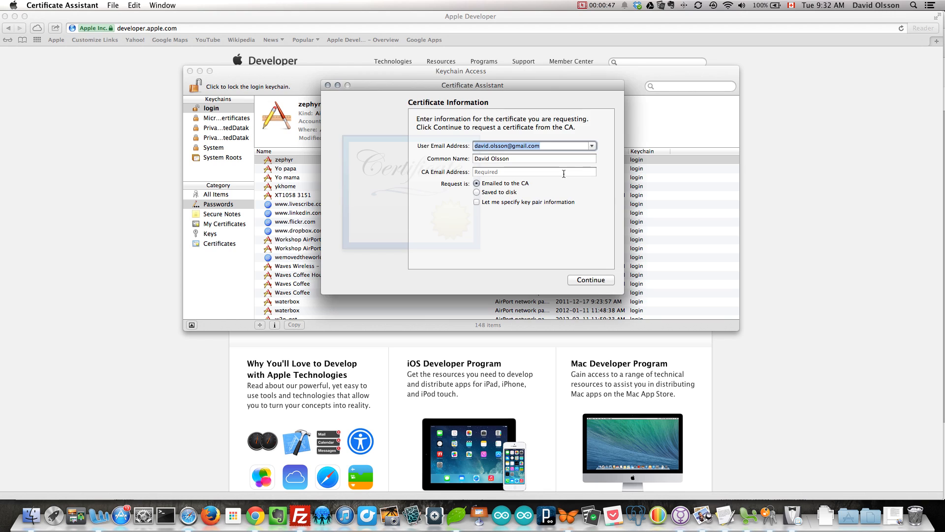
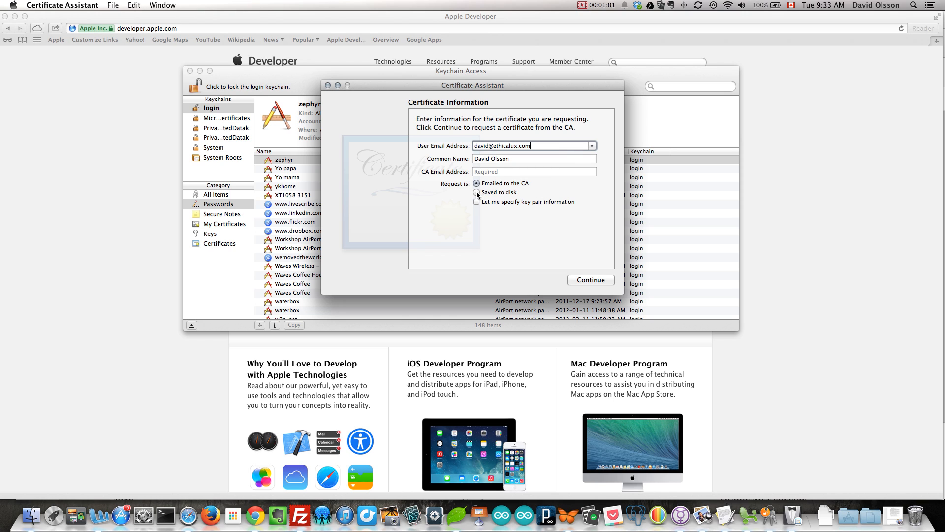
left_click(477, 191)
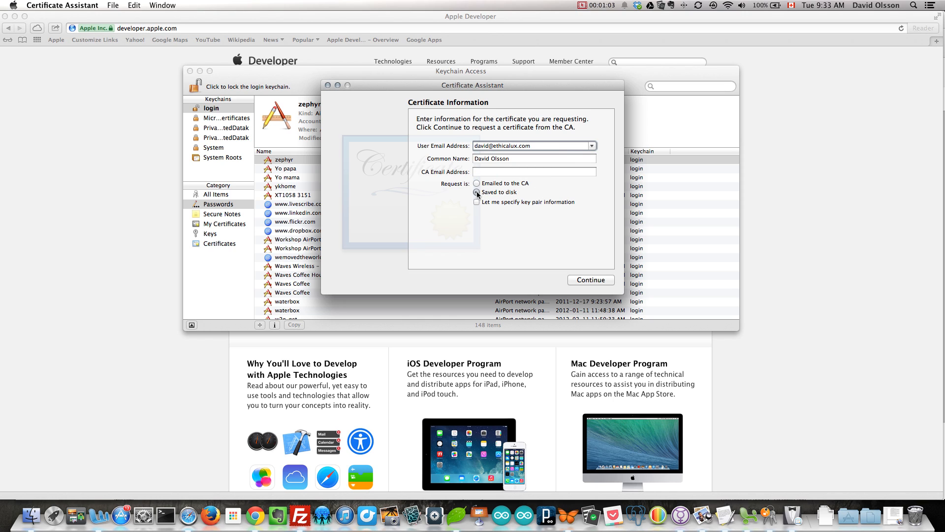
left_click(476, 191)
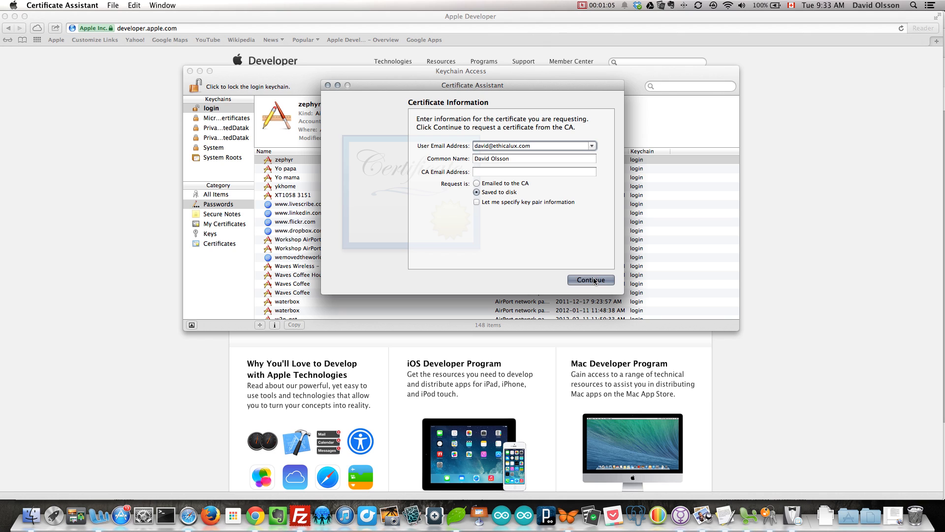
Save the signing request into a new Desktop folder 'appledev' and show it in Finder.
left_click(591, 280)
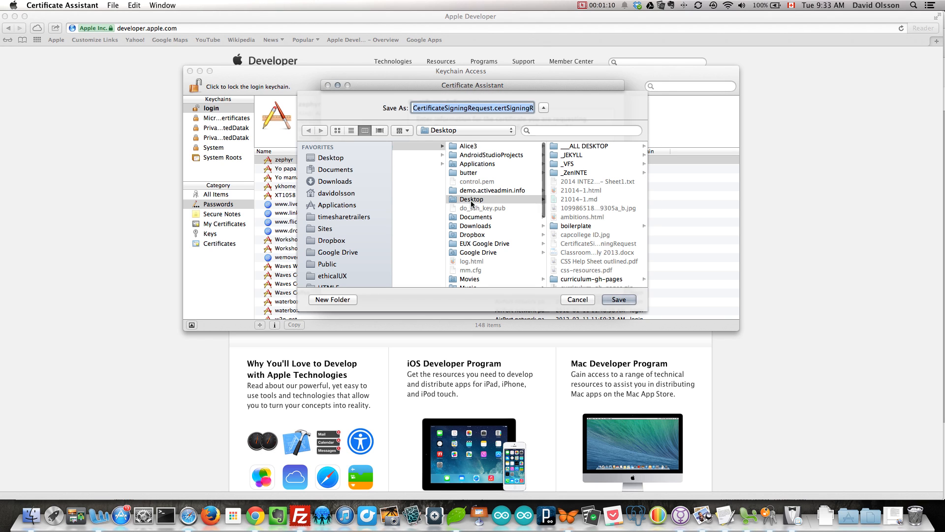
left_click(332, 300)
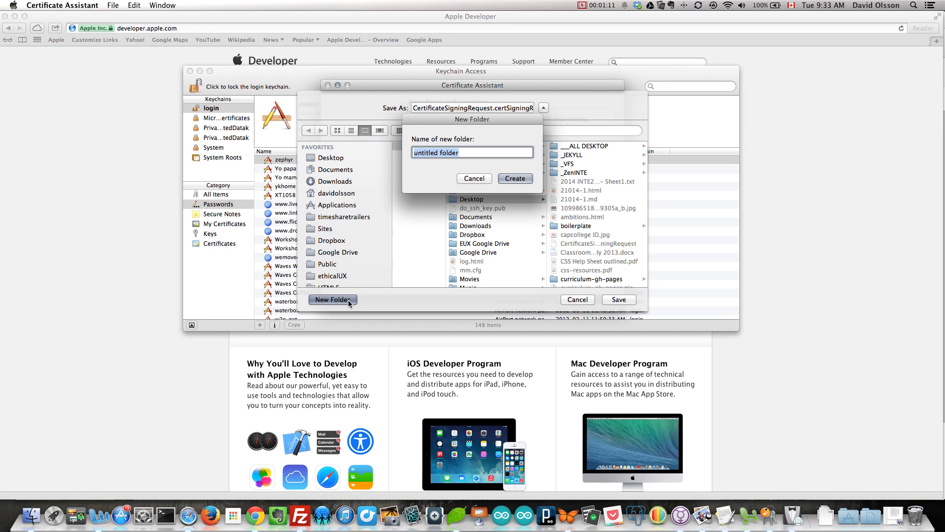
type("appl")
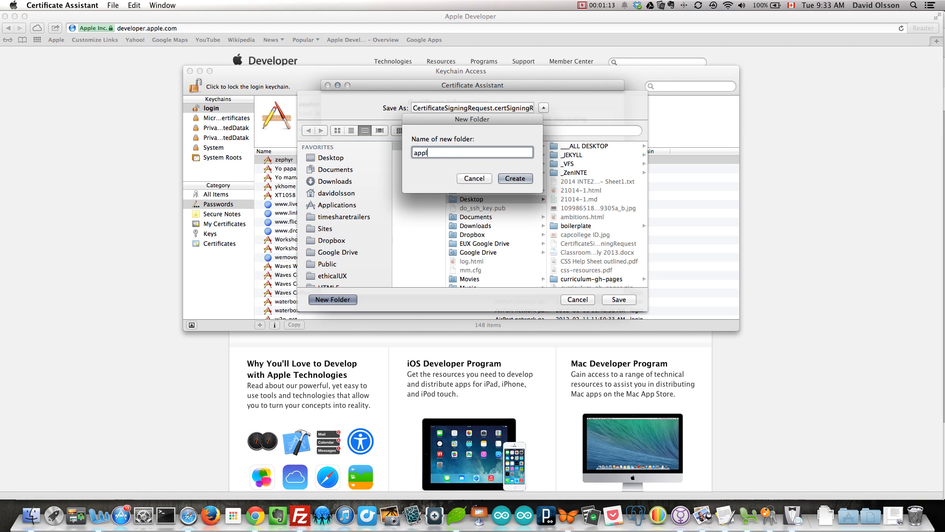
left_click(514, 177)
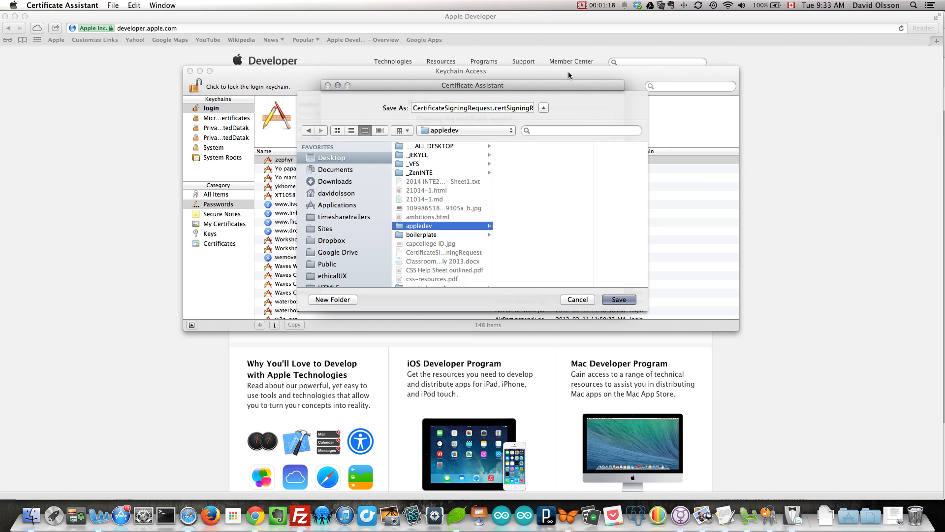
left_click(617, 300)
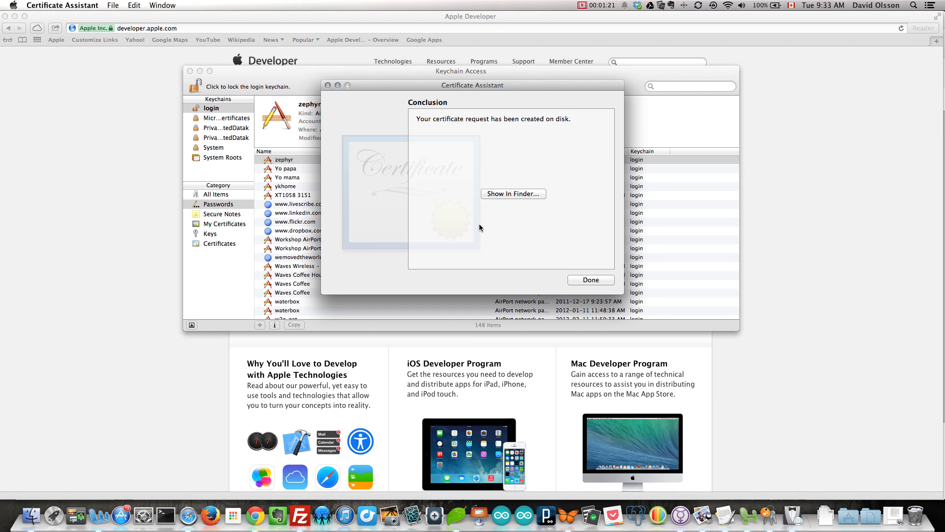
left_click(512, 194)
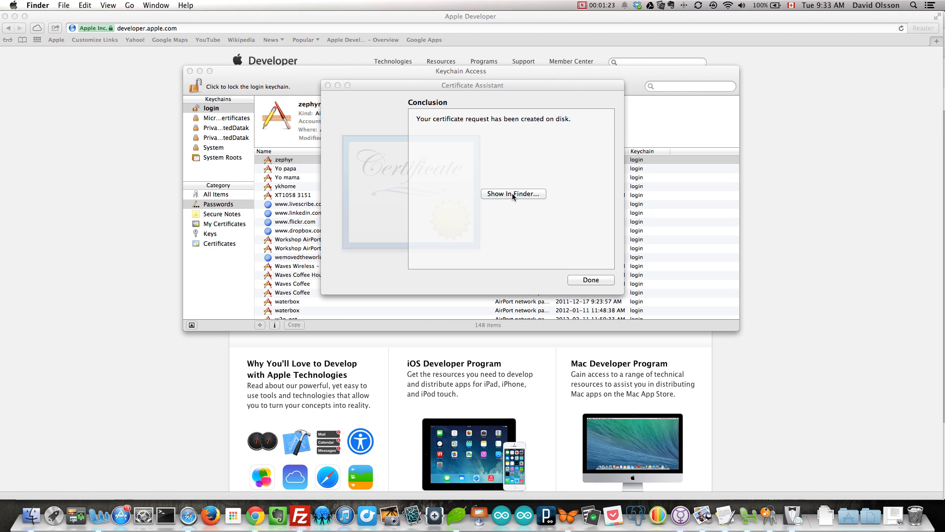
left_click(513, 194)
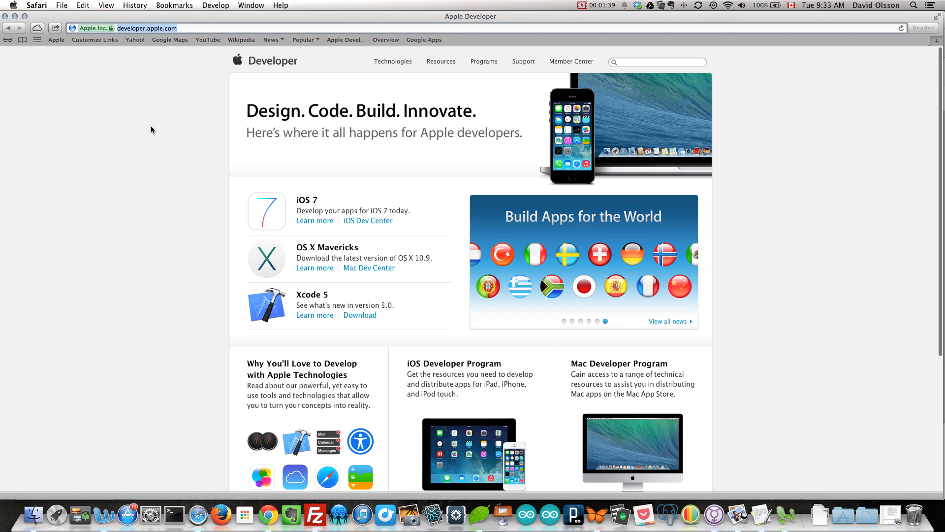
left_click(571, 61)
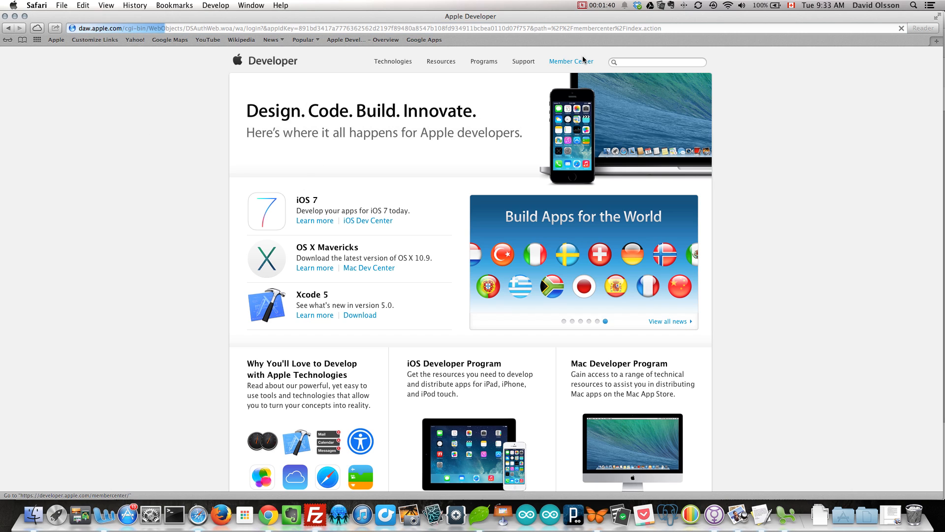
left_click(570, 61)
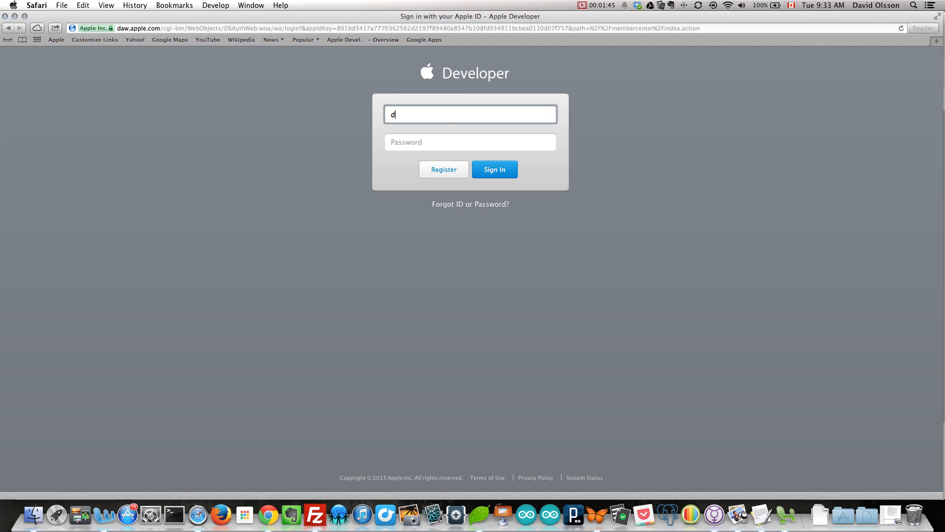
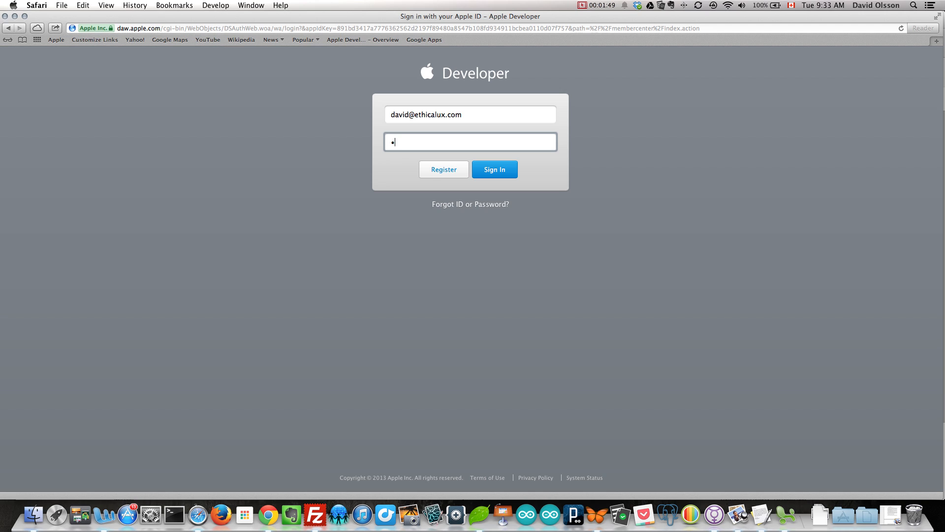
type("password")
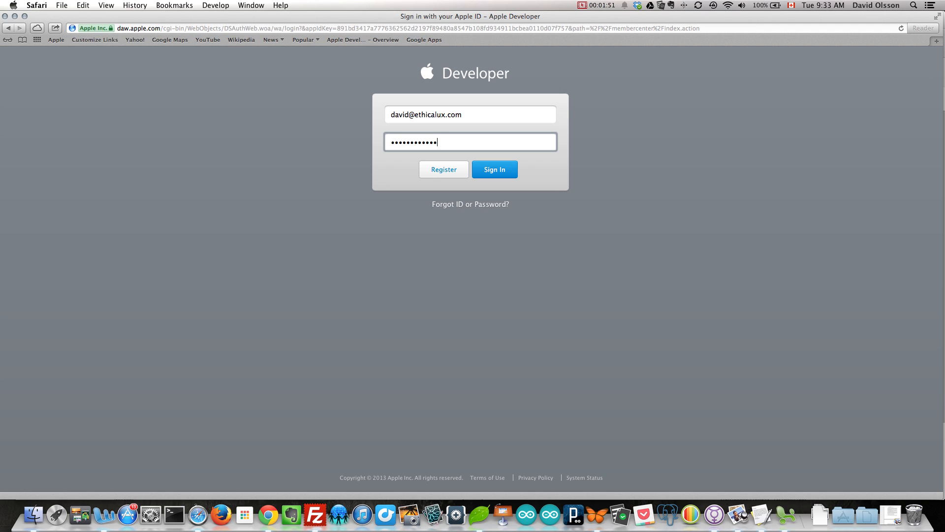
Sign in, decline saving the password, and open certificate, App ID and profile management.
left_click(494, 169)
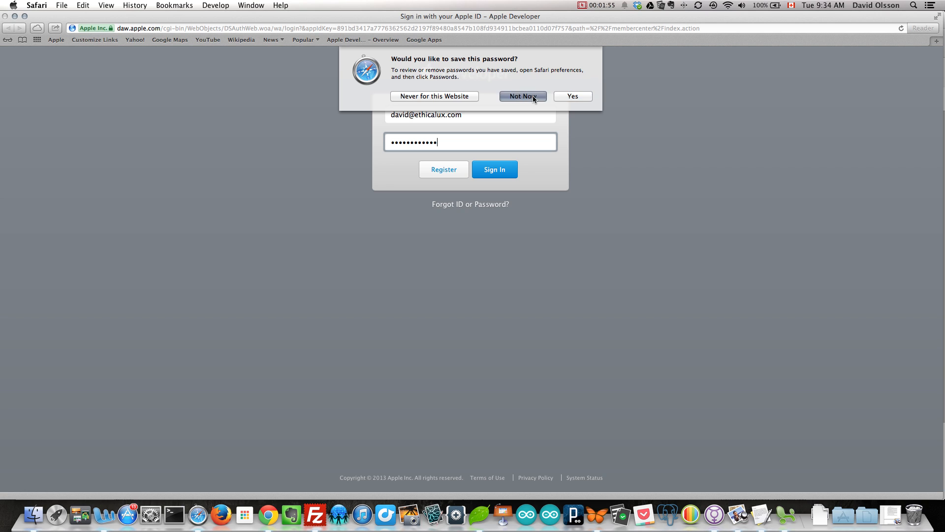
left_click(523, 96)
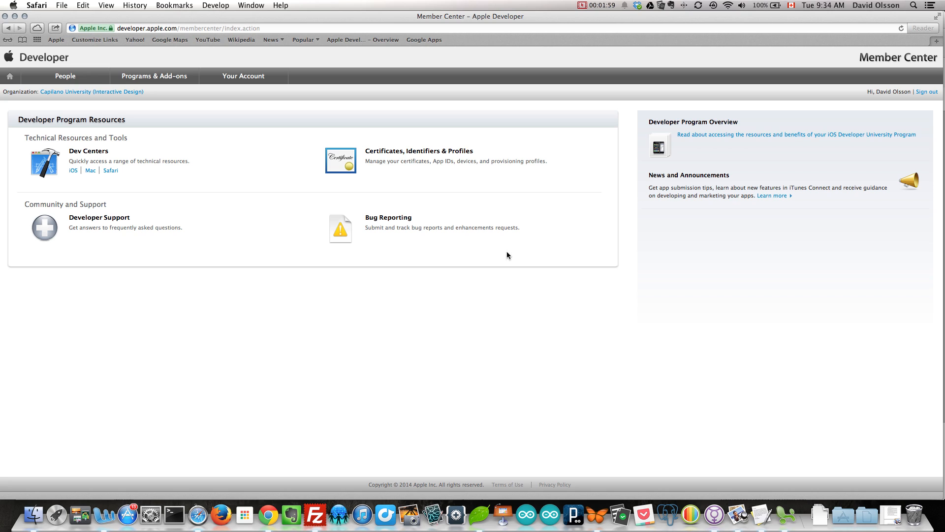
mouse_move(402, 151)
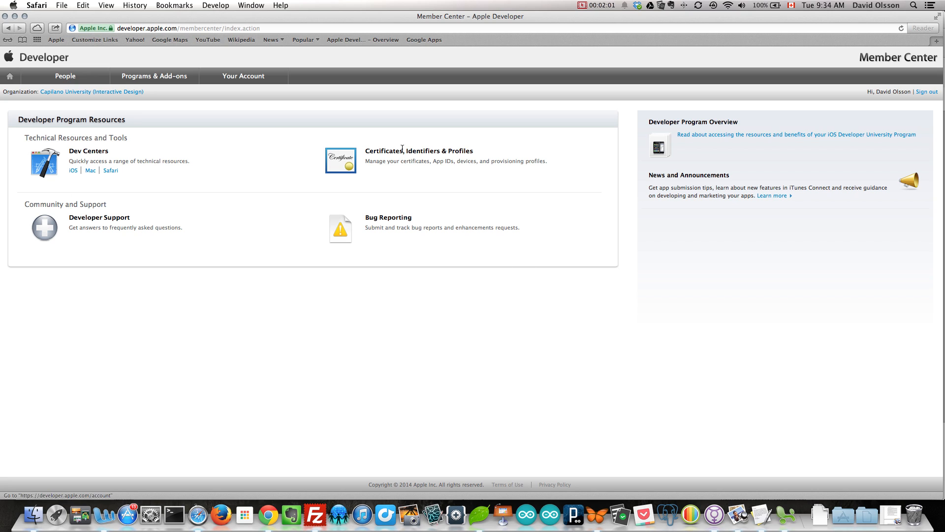
mouse_move(356, 154)
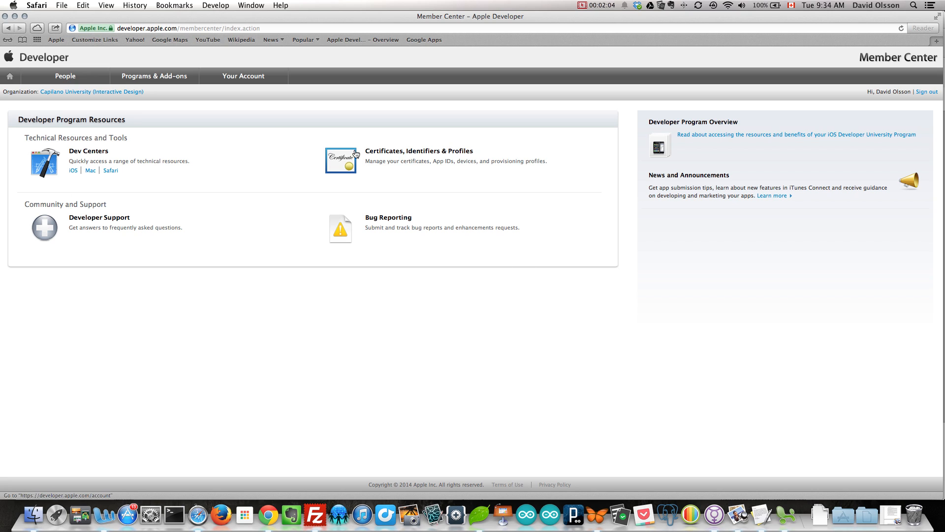
mouse_move(209, 166)
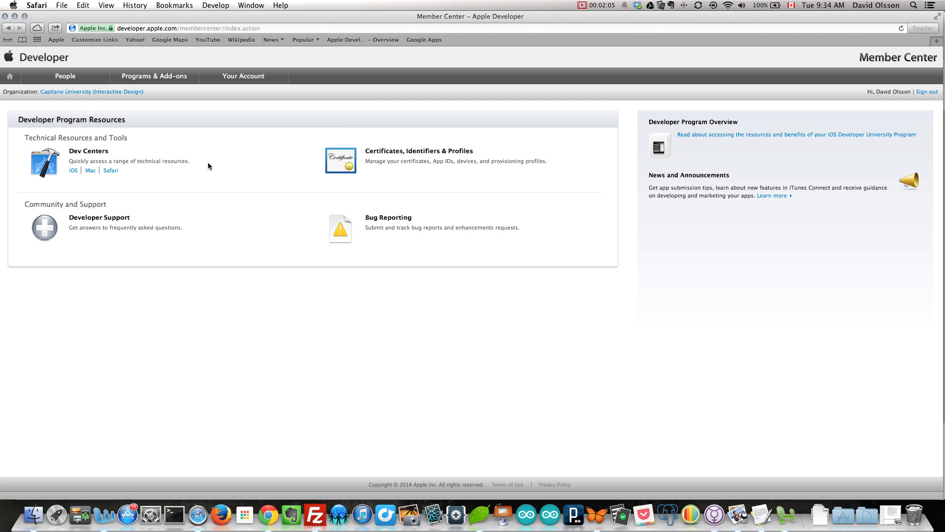
mouse_move(461, 164)
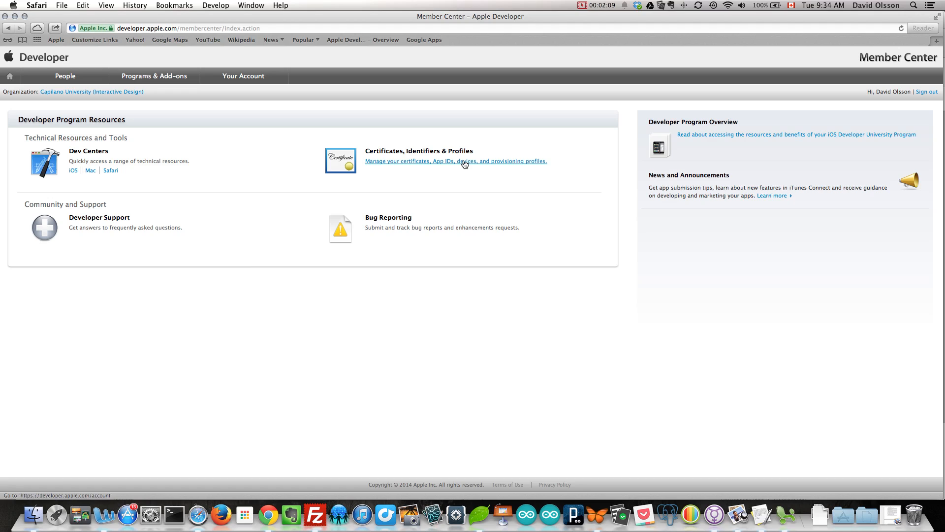
mouse_move(447, 167)
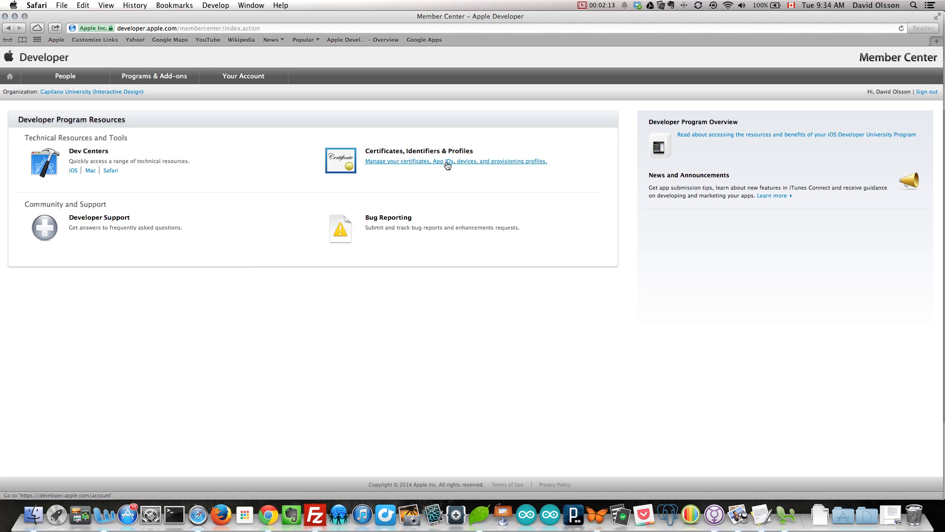
left_click(455, 161)
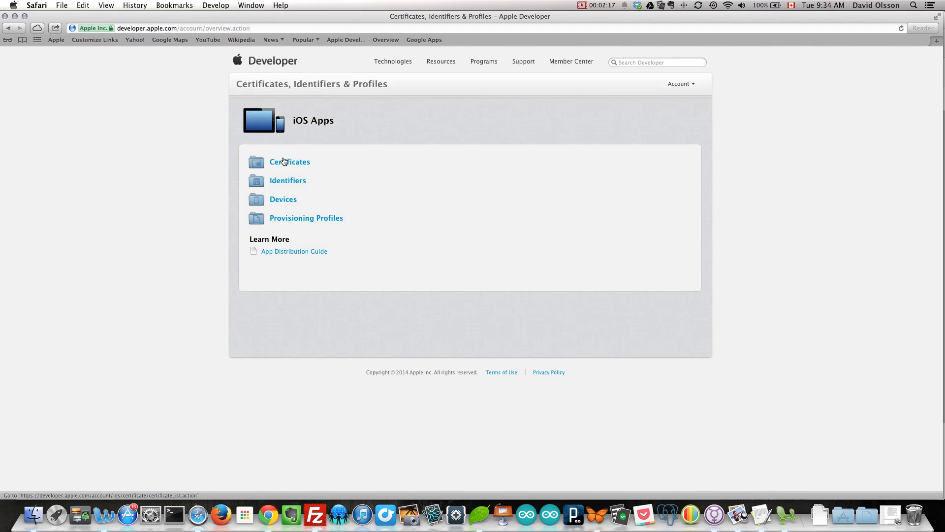
mouse_move(290, 217)
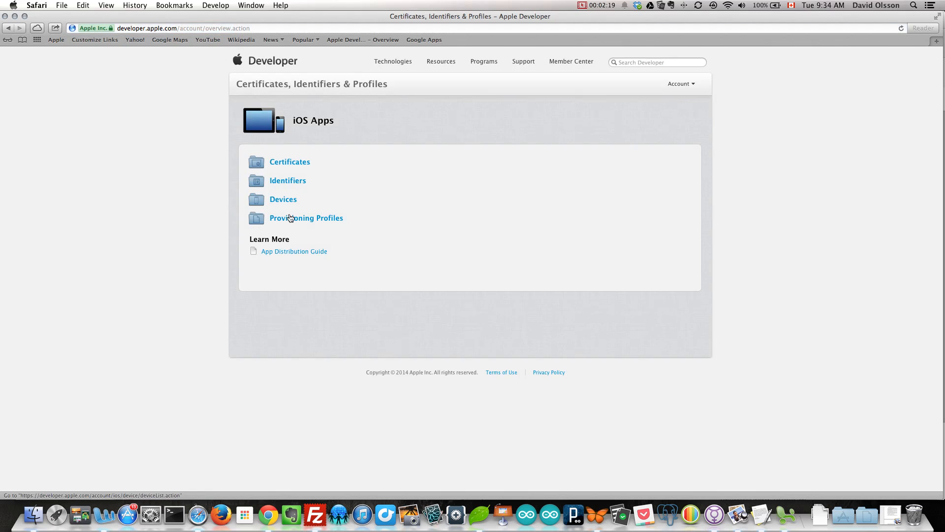
mouse_move(290, 196)
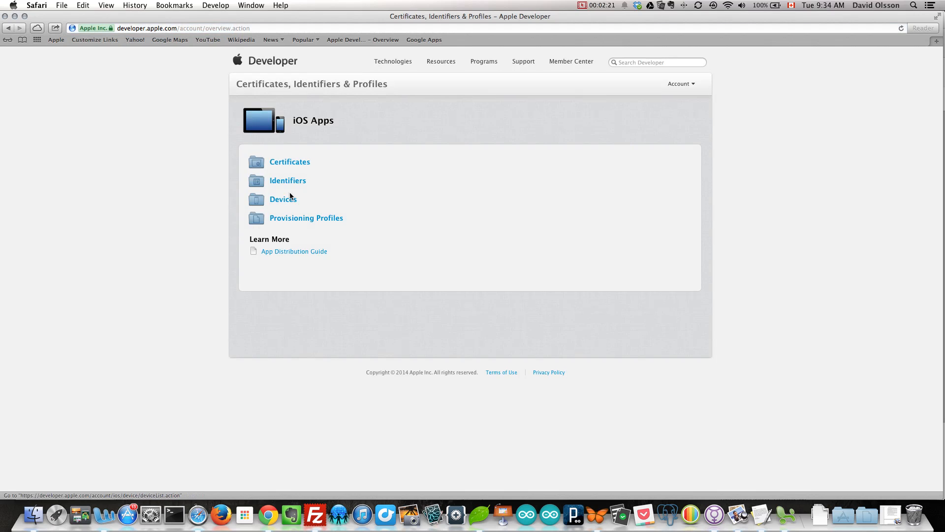
Open the iOS Apps Certificates list showing the existing iOS Development certificate.
left_click(289, 161)
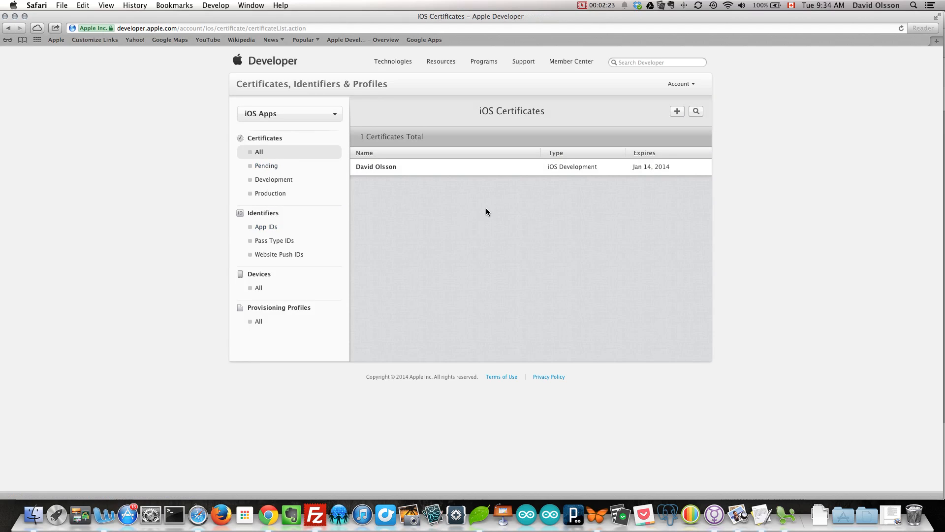
mouse_move(299, 212)
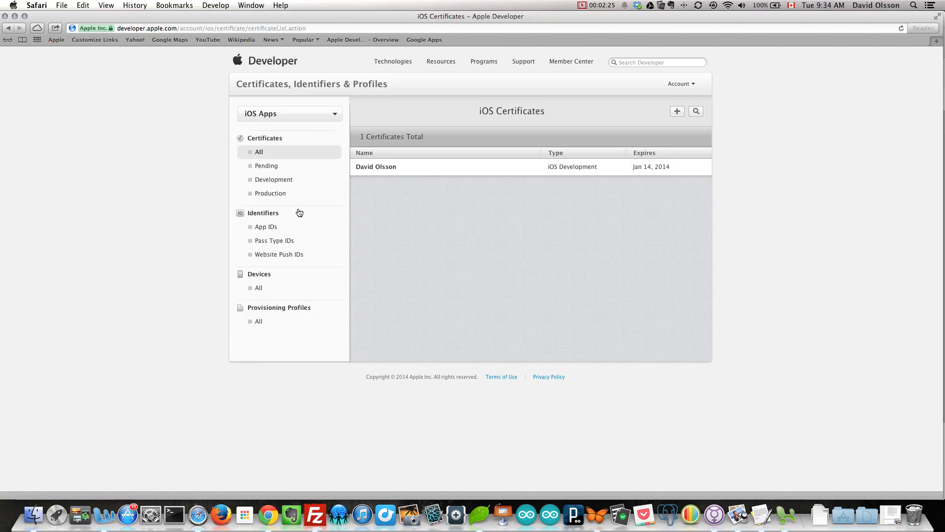
mouse_move(266, 166)
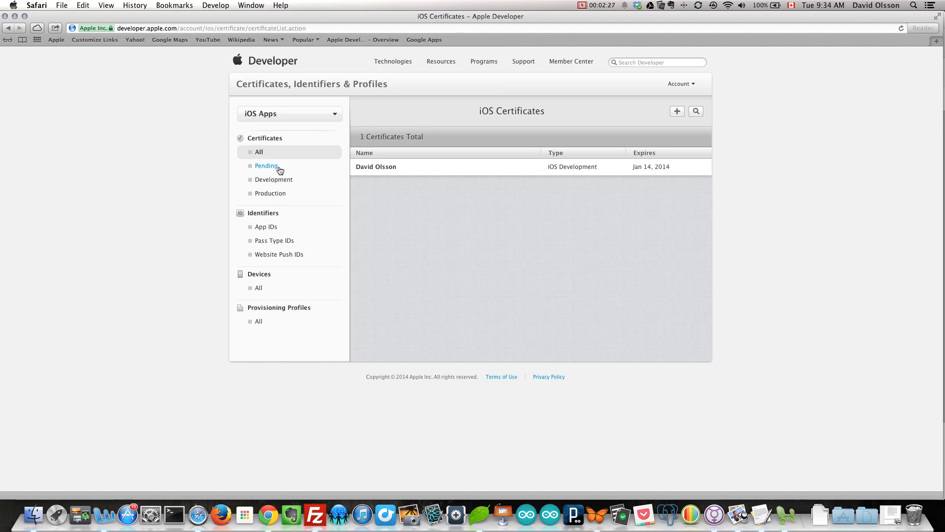
mouse_move(677, 115)
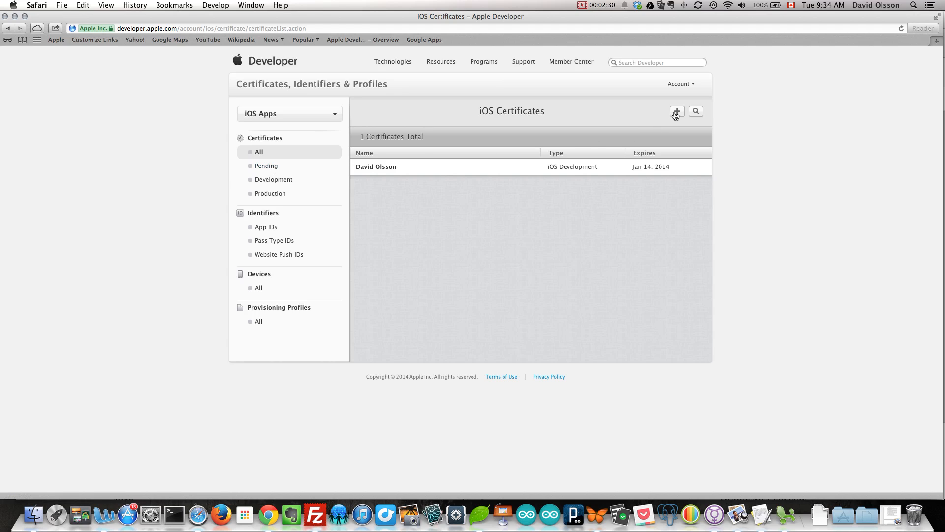
Add a new iOS App Development certificate and continue past the CSR instructions.
left_click(676, 111)
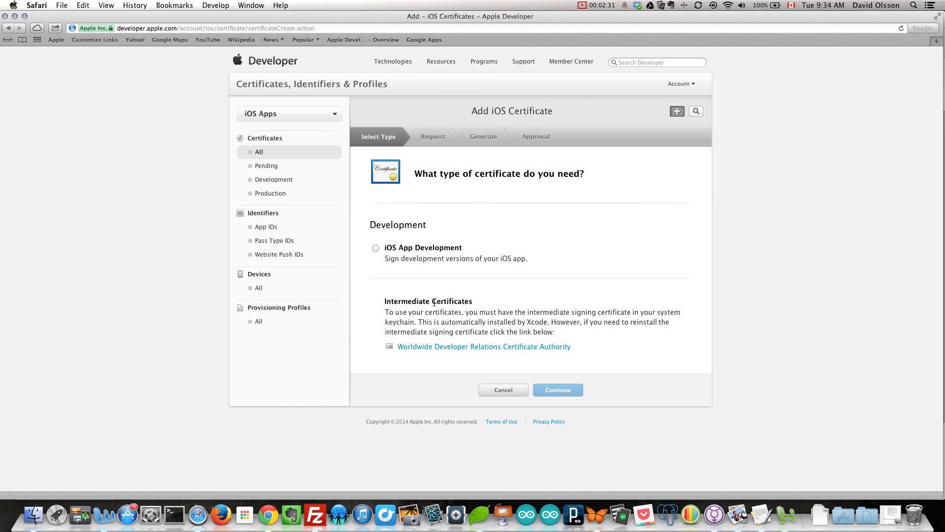
left_click(375, 247)
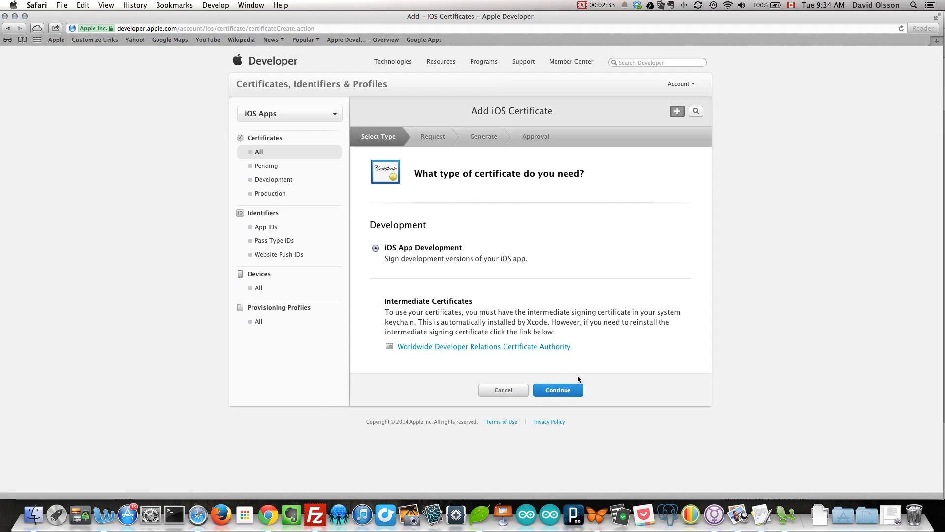
mouse_move(557, 389)
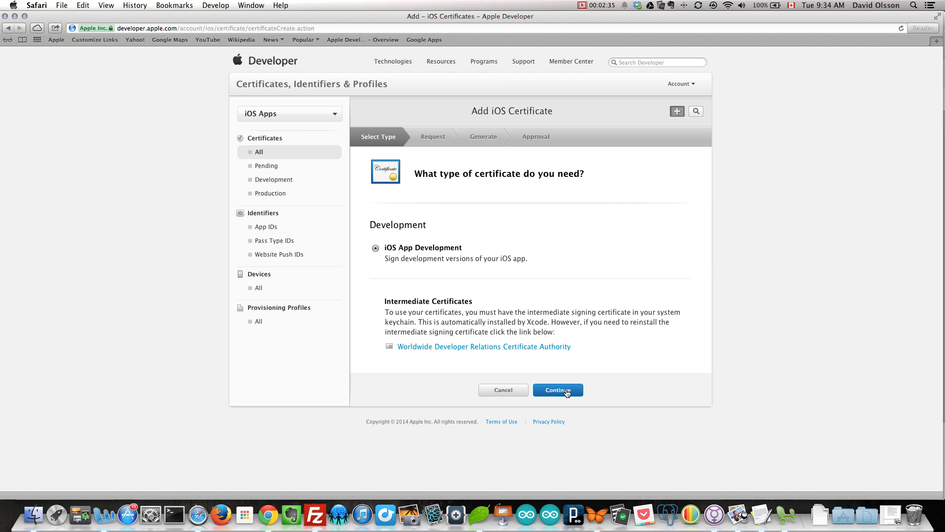
left_click(557, 390)
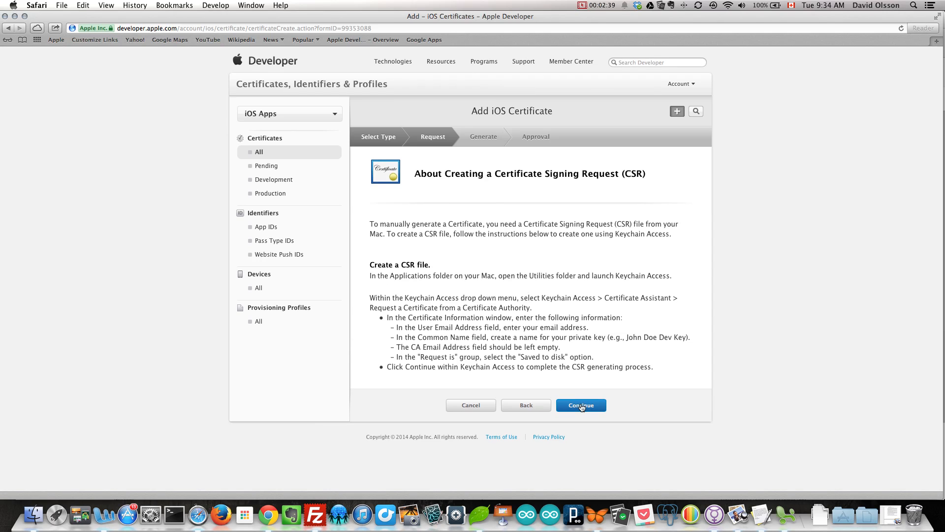
left_click(580, 404)
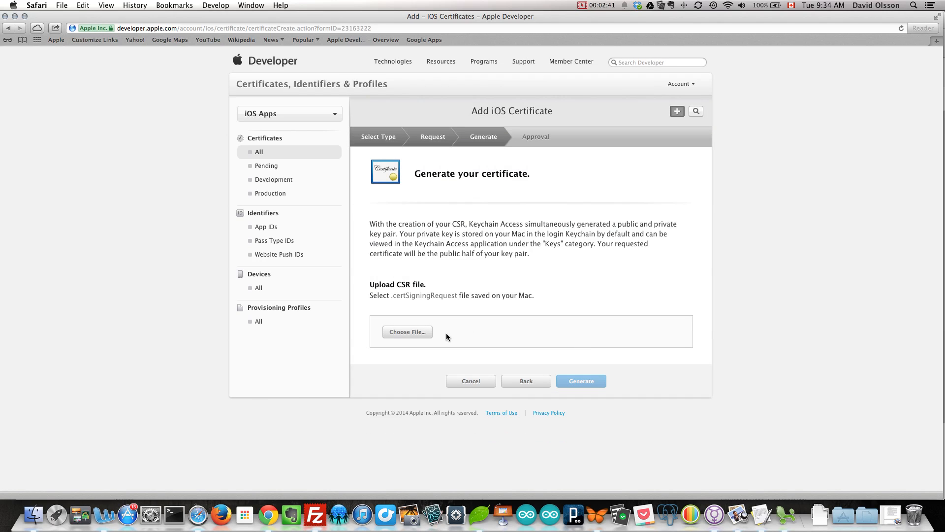
Attach CertificateSigningRequest.certSigningRequest from the appledev folder as the CSR file.
left_click(406, 331)
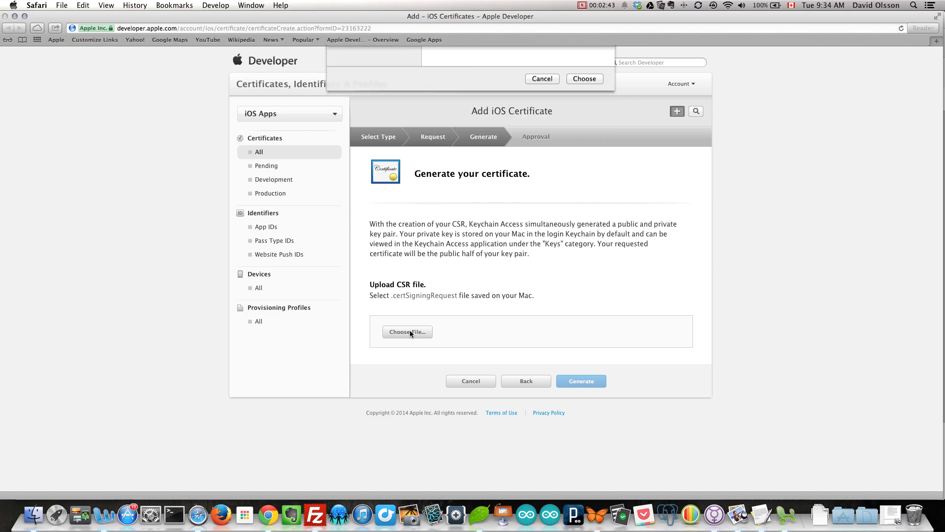
left_click(407, 332)
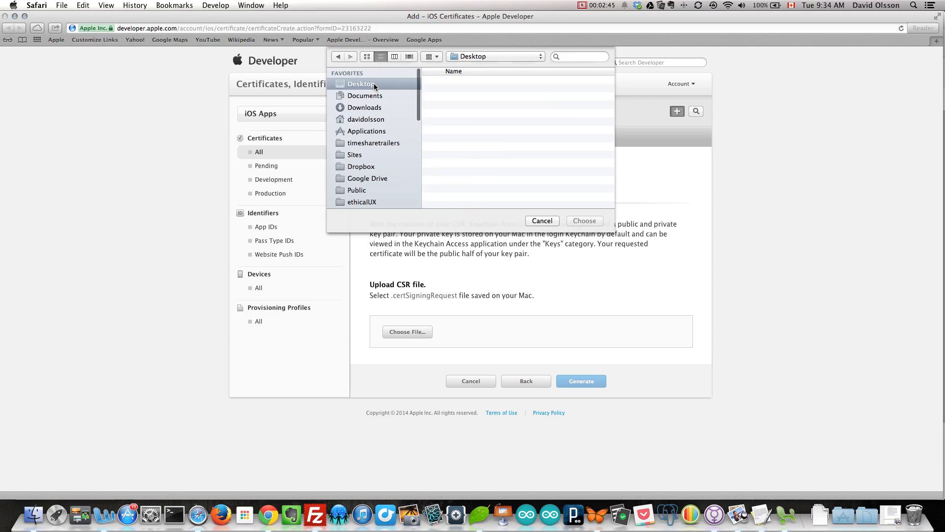
left_click(360, 83)
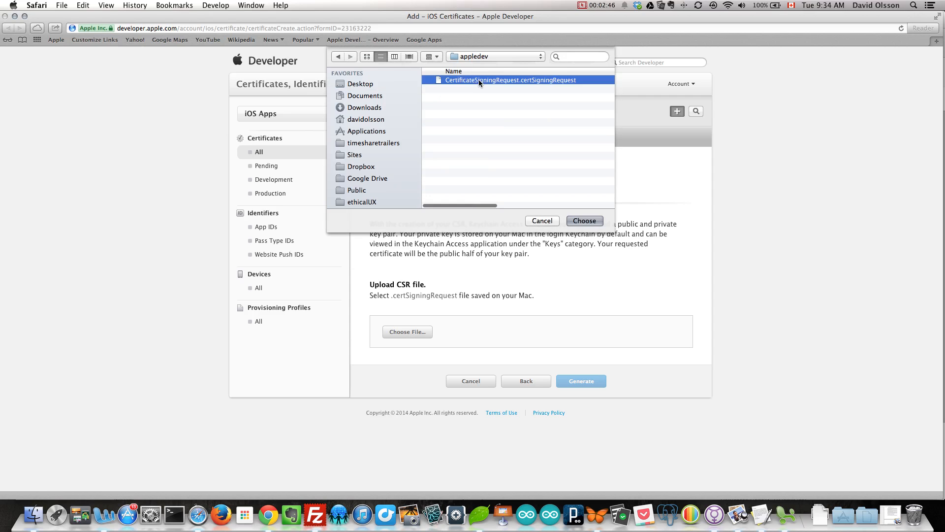
left_click(583, 220)
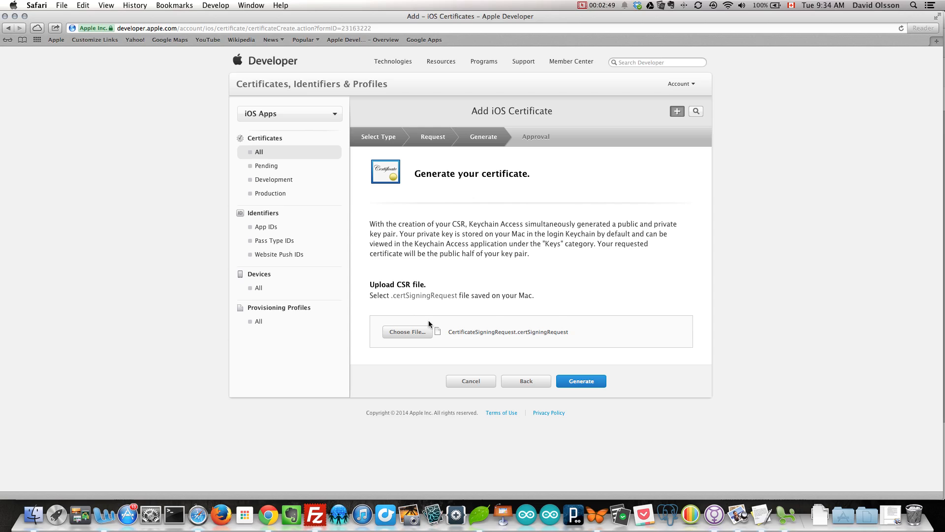
mouse_move(623, 231)
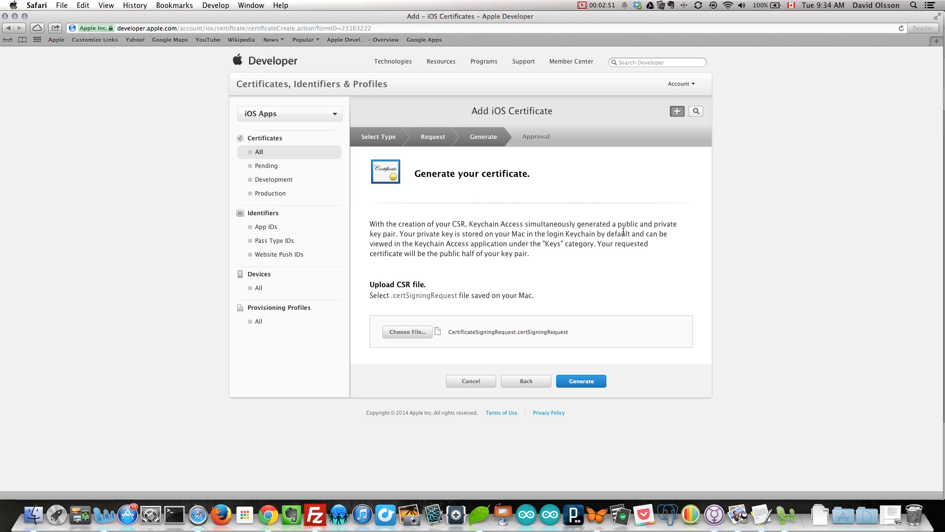
mouse_move(494, 377)
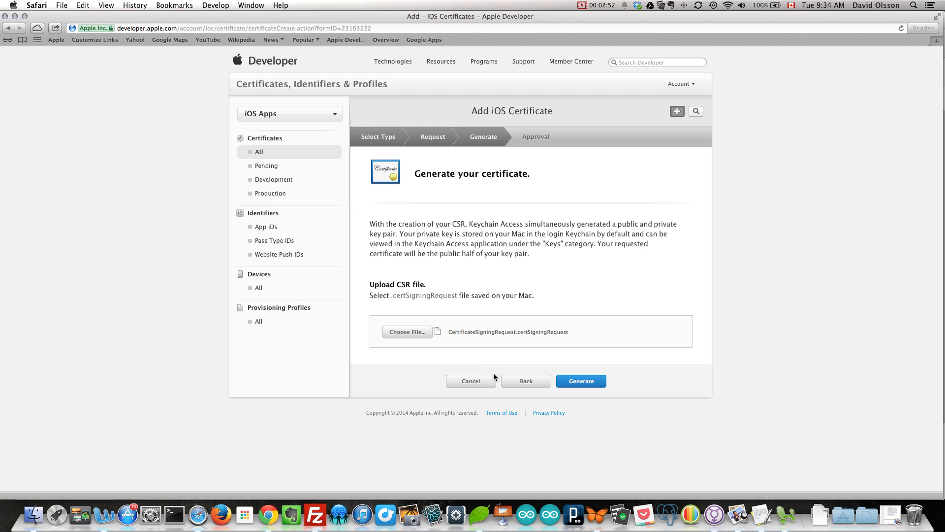
Generate the iOS App Development certificate from the uploaded CSR.
left_click(580, 381)
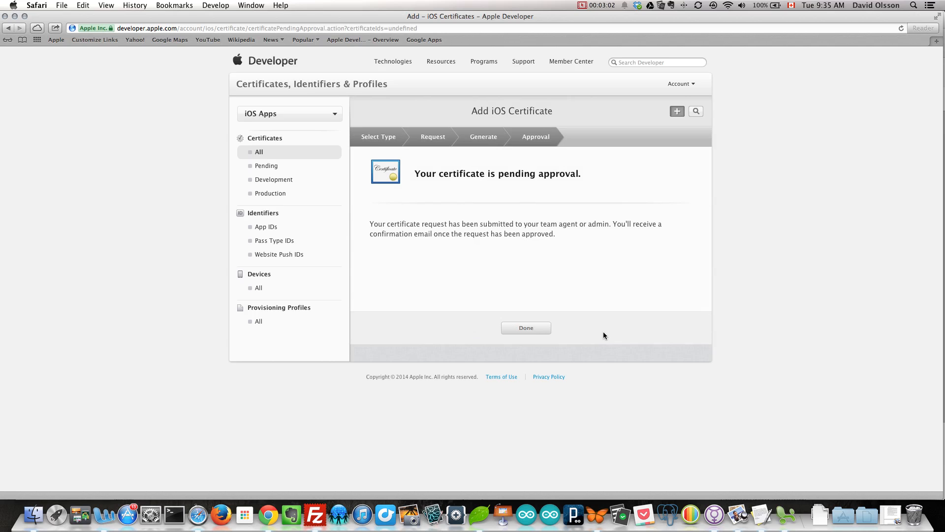
mouse_move(525, 327)
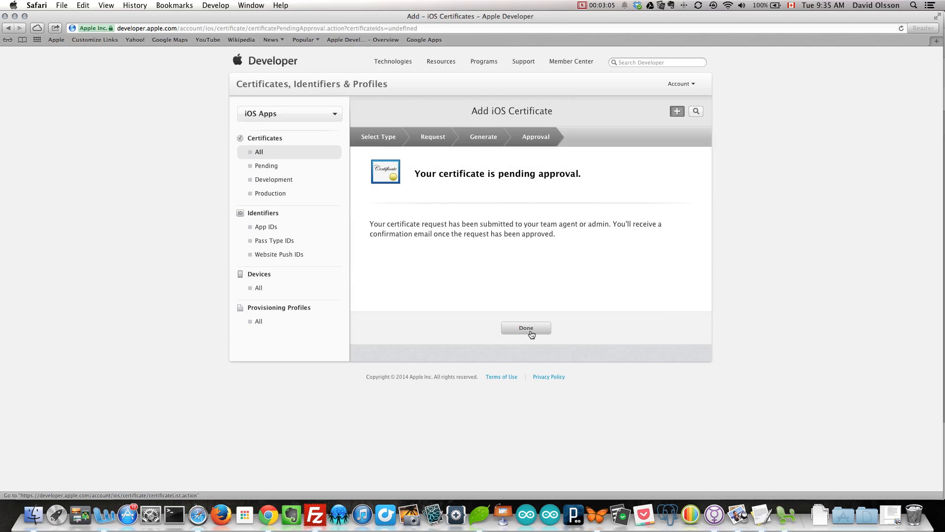
Finish the certificate request and view the iOS Certificates list with the new Pending Approval certificate.
left_click(525, 328)
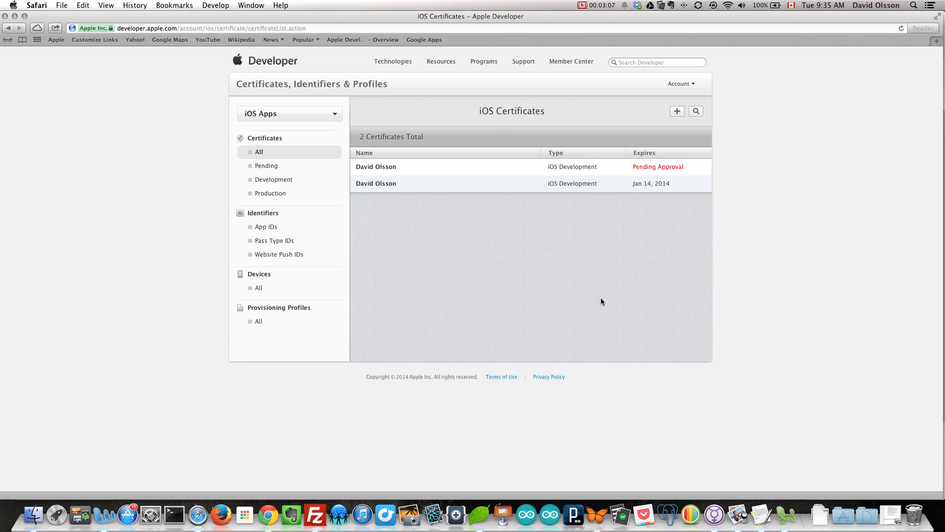
mouse_move(491, 277)
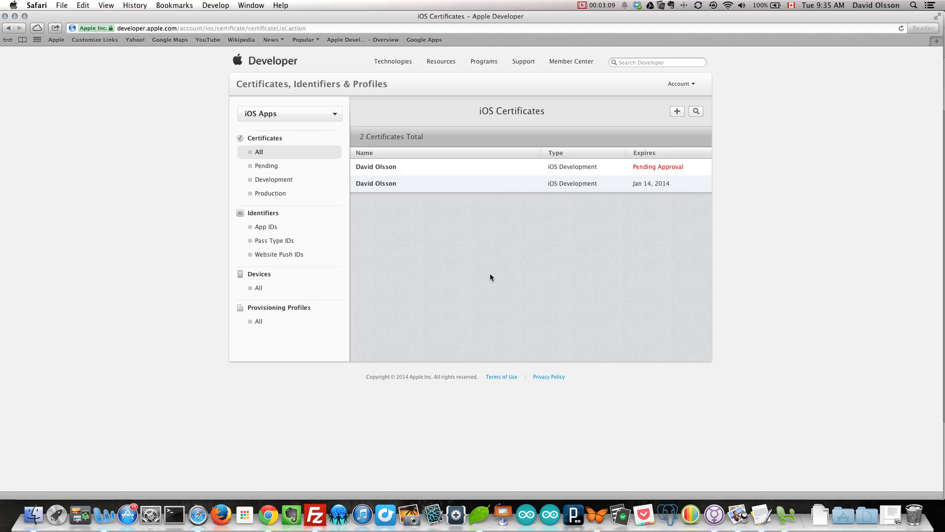
mouse_move(519, 287)
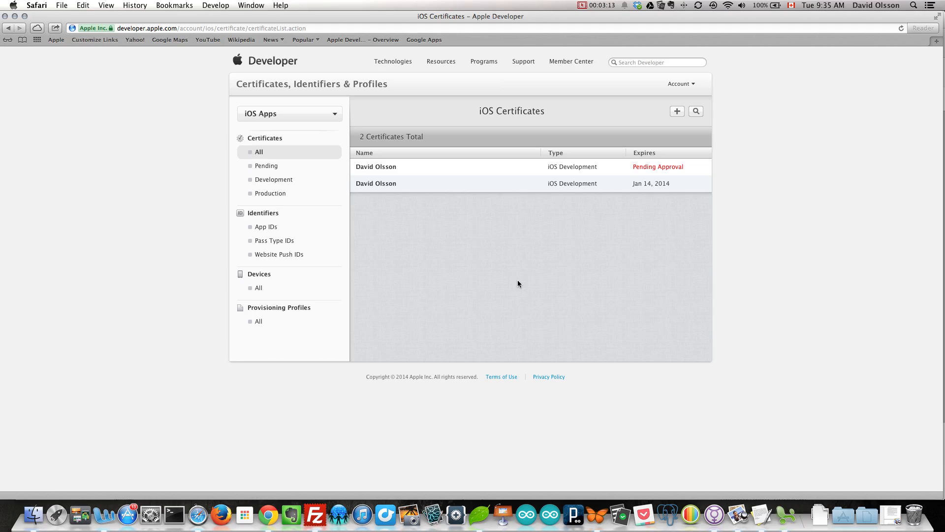
mouse_move(535, 266)
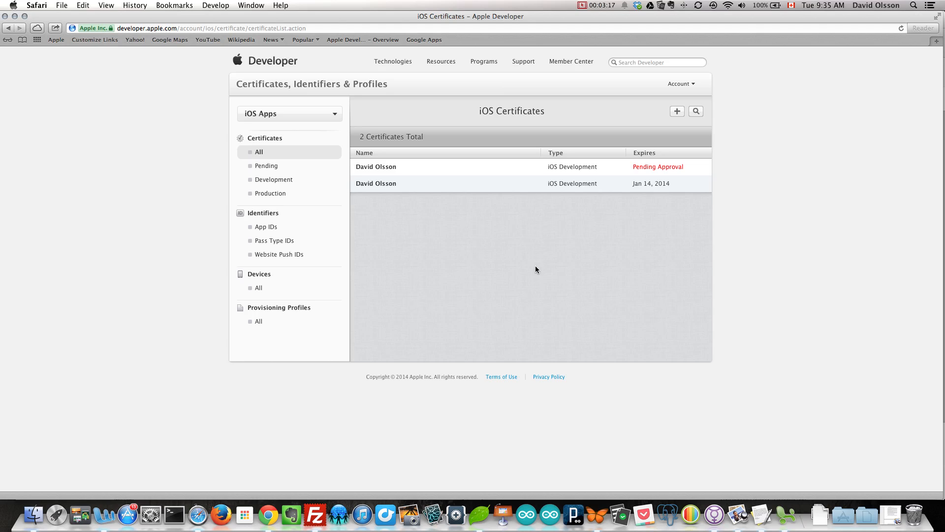
left_click(598, 5)
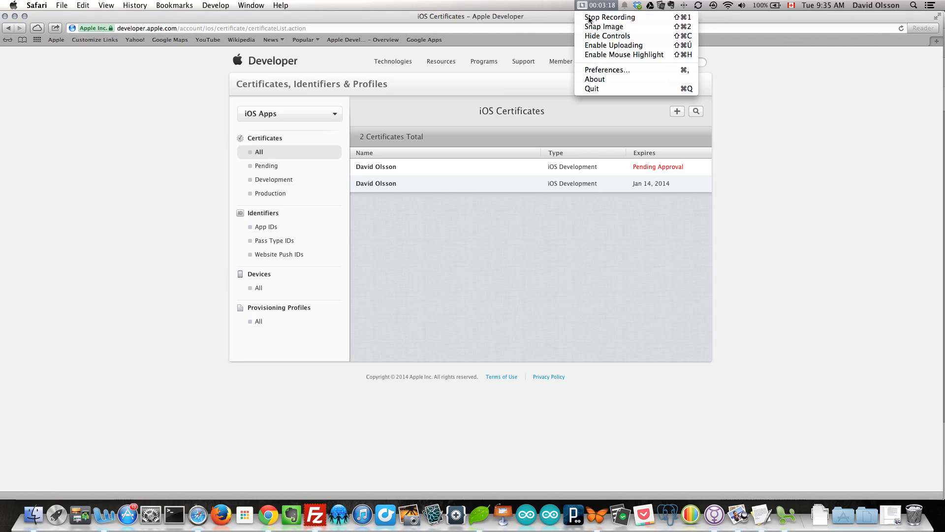
left_click(606, 35)
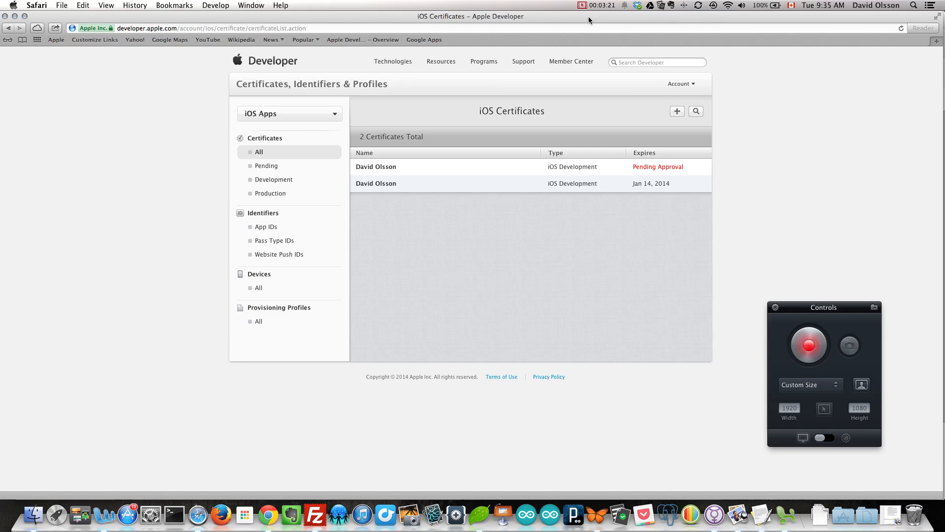